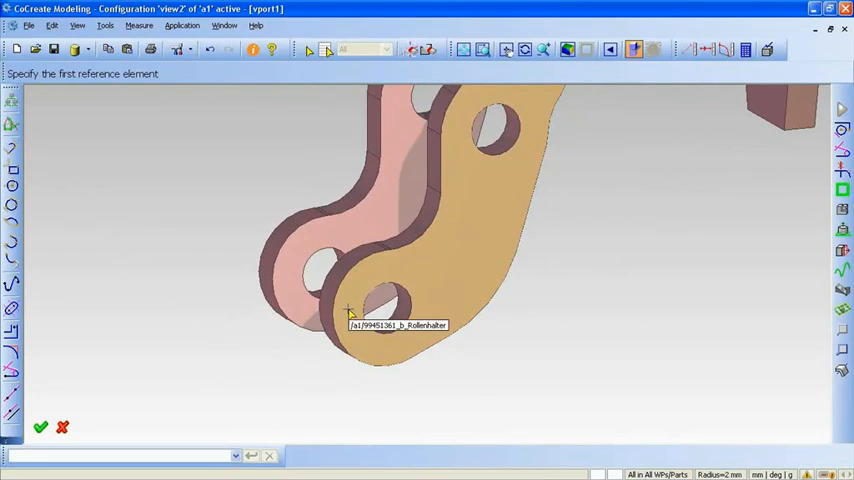
Pick the front bracket plate and the second plate as references for a 3D dimension
click(350, 310)
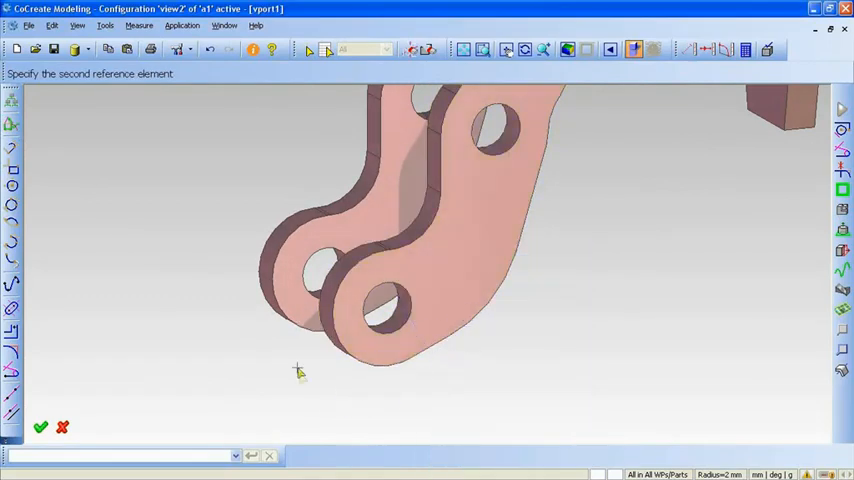
click(395, 300)
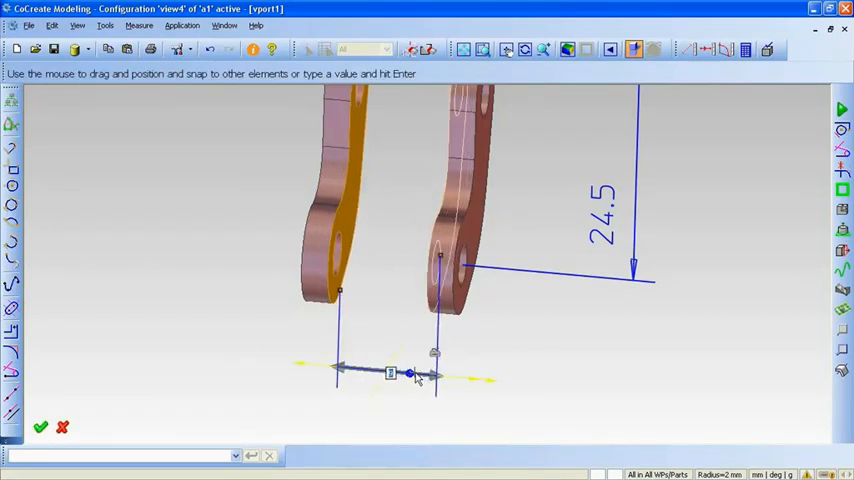
Place the 9 gap dimension below the plates, beside the 24.5 dimension
click(40, 427)
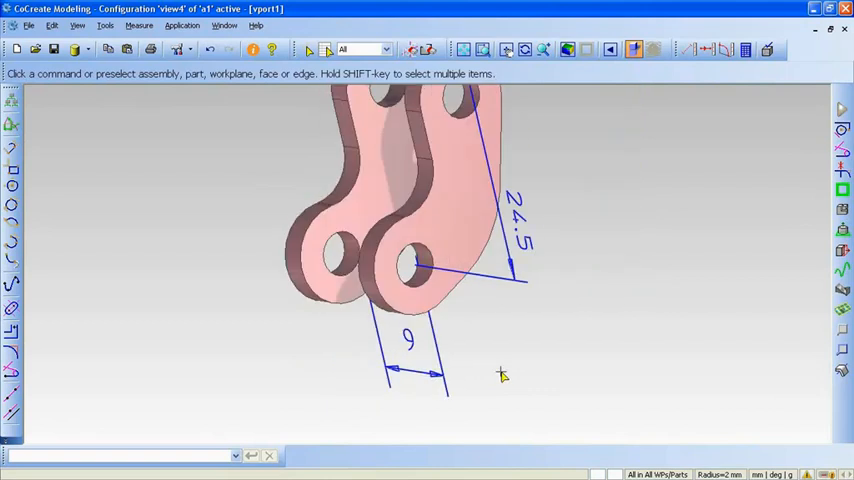